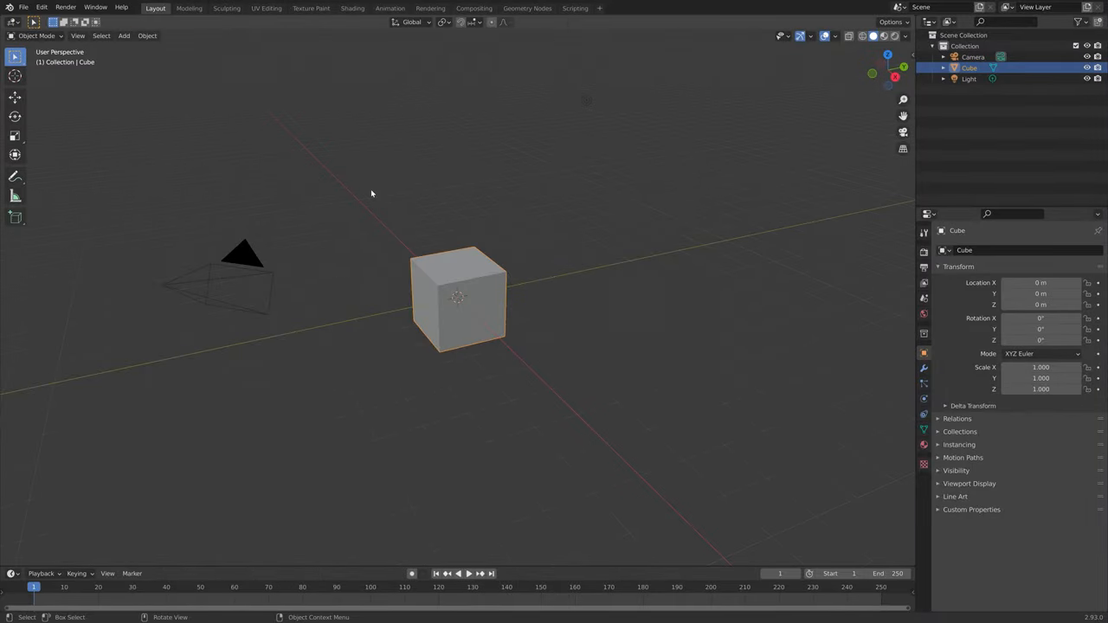
Step: Delete the default camera, cube and light to leave an empty scene
key("x")
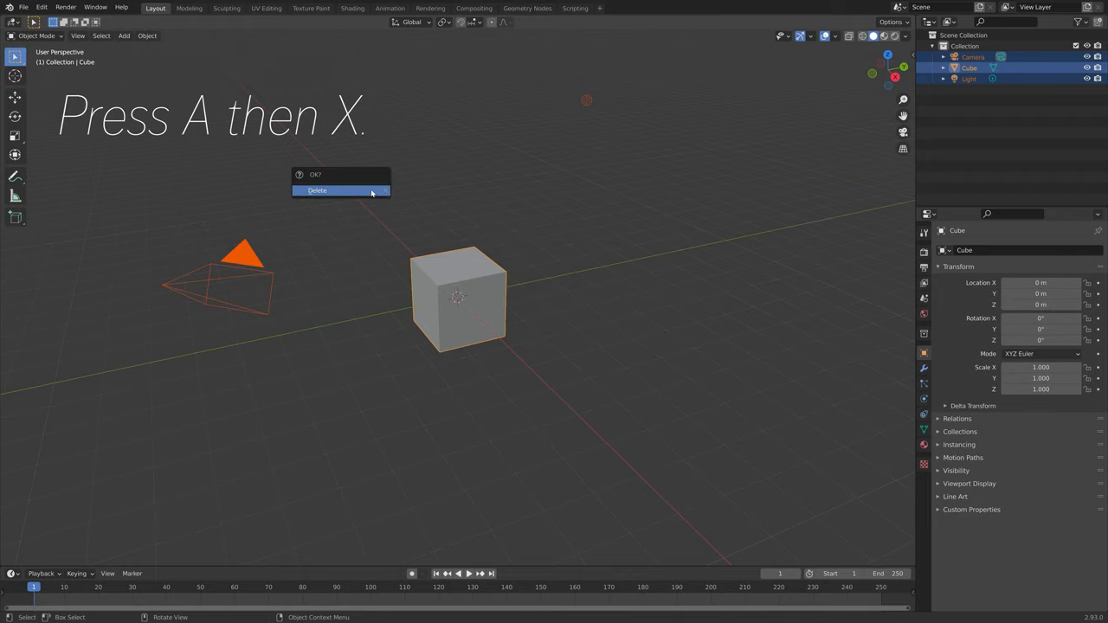
left_click(317, 191)
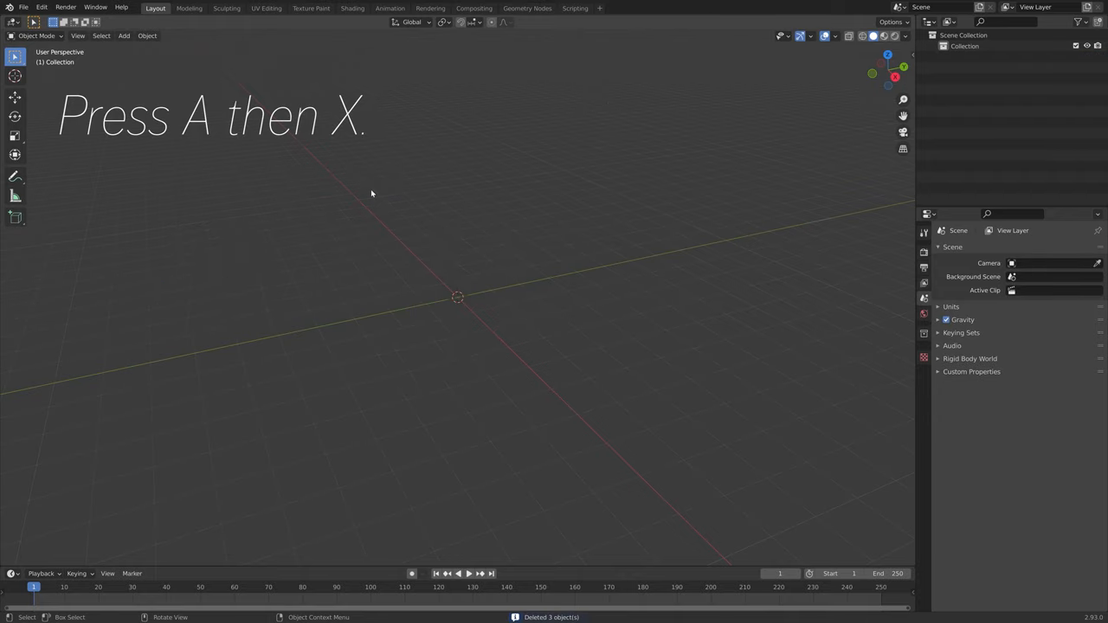
left_click(42, 7)
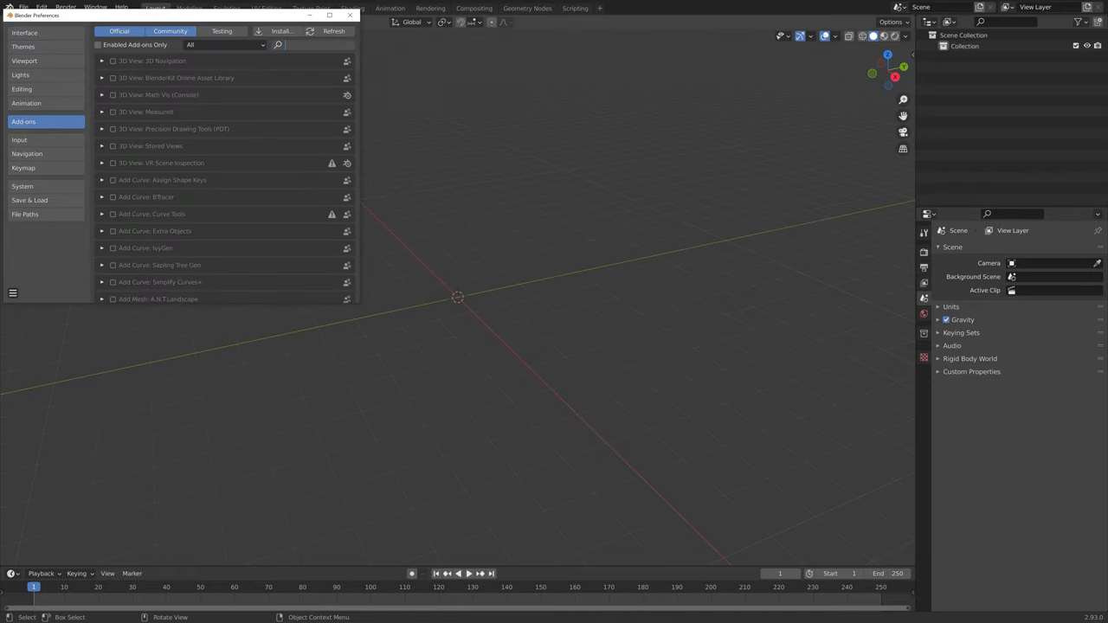
Step: Search 'arch' in the add-ons list, enable Add Mesh: Archimesh, and close Preferences
type("arch")
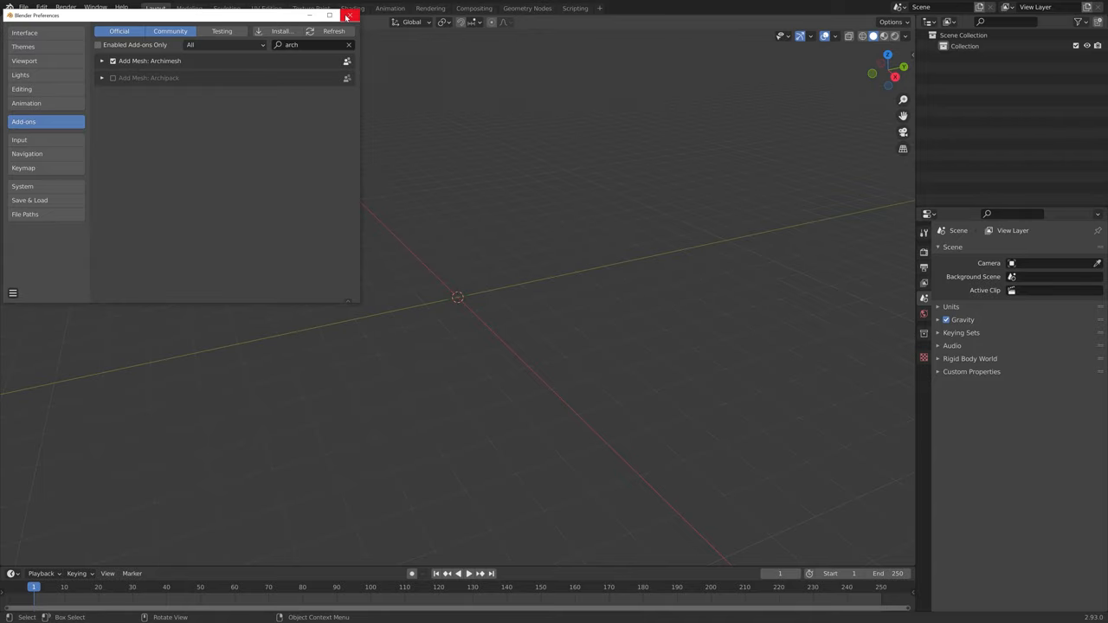
key("shift+a")
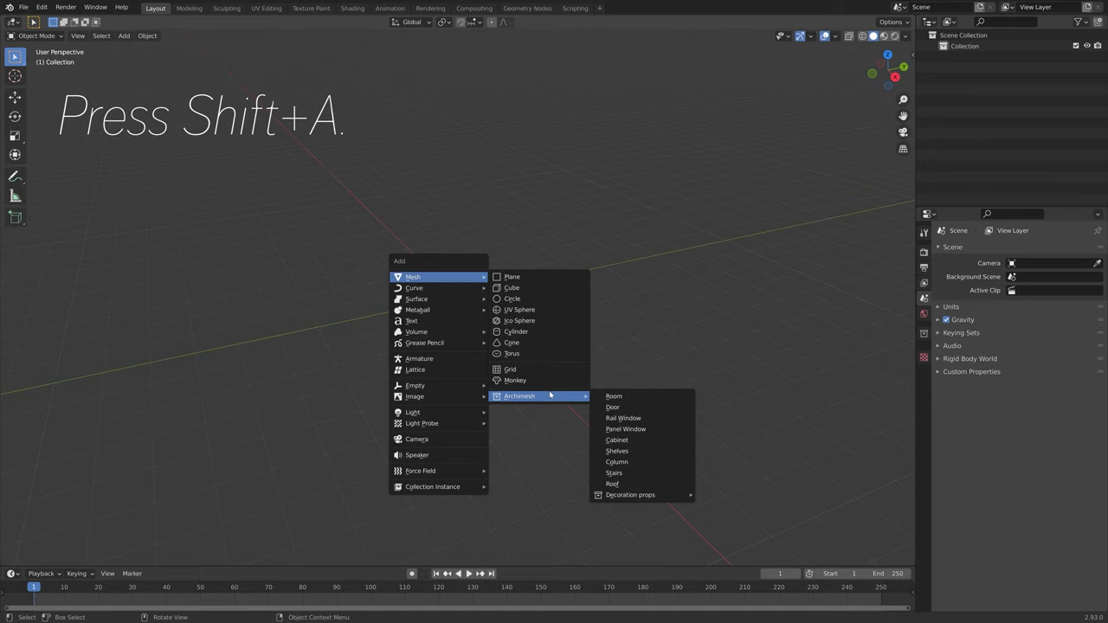
mouse_move(632, 407)
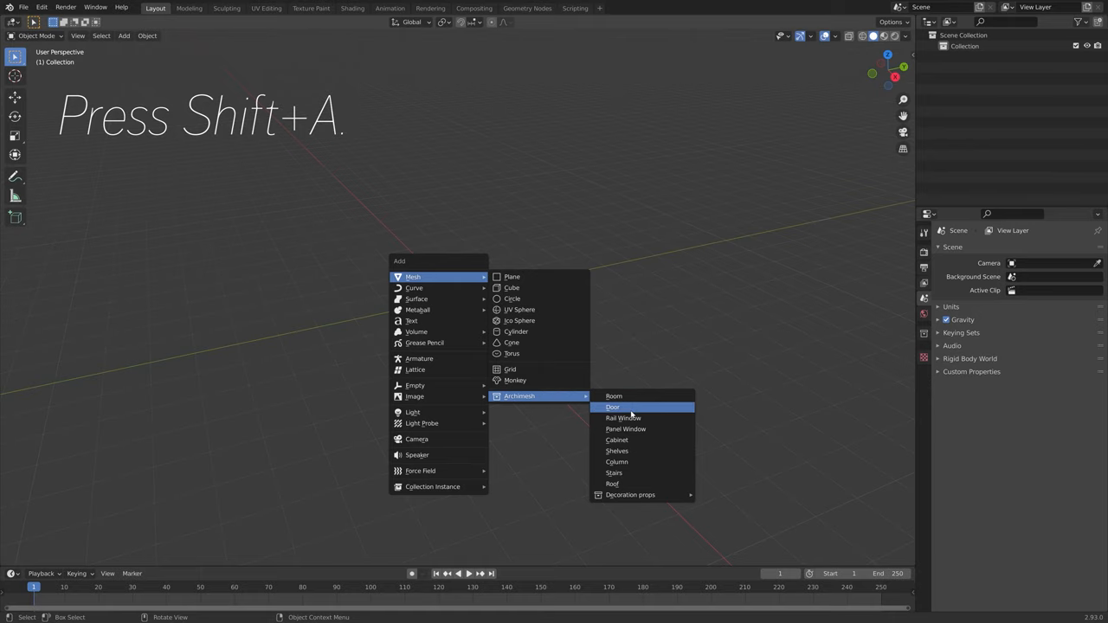
Step: Add an Archimesh door to the scene and select its back handle
left_click(613, 407)
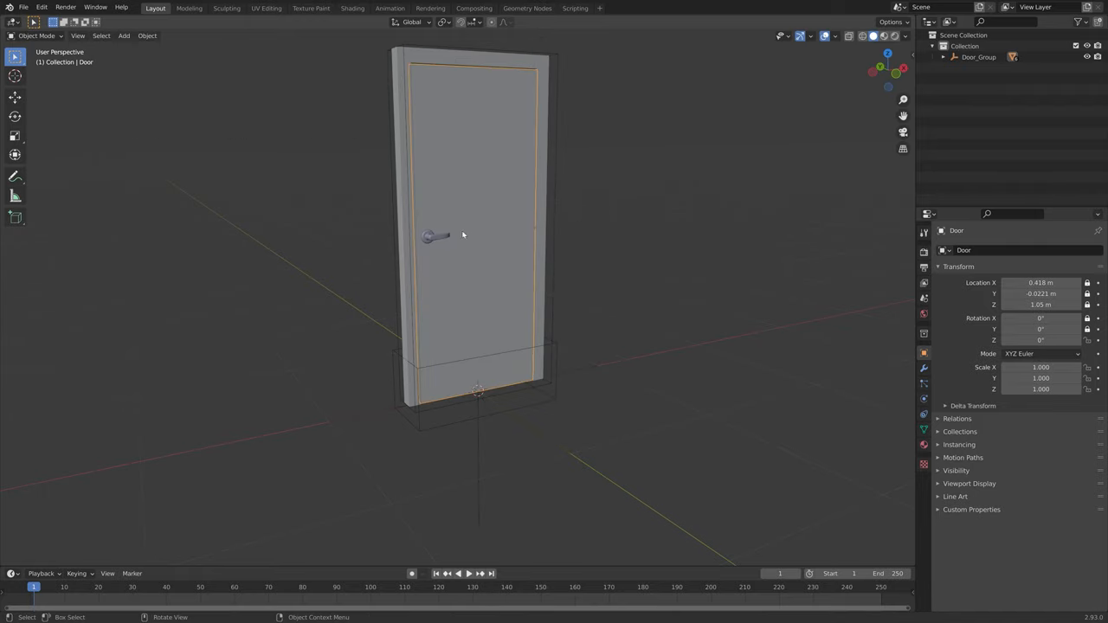
left_click(435, 237)
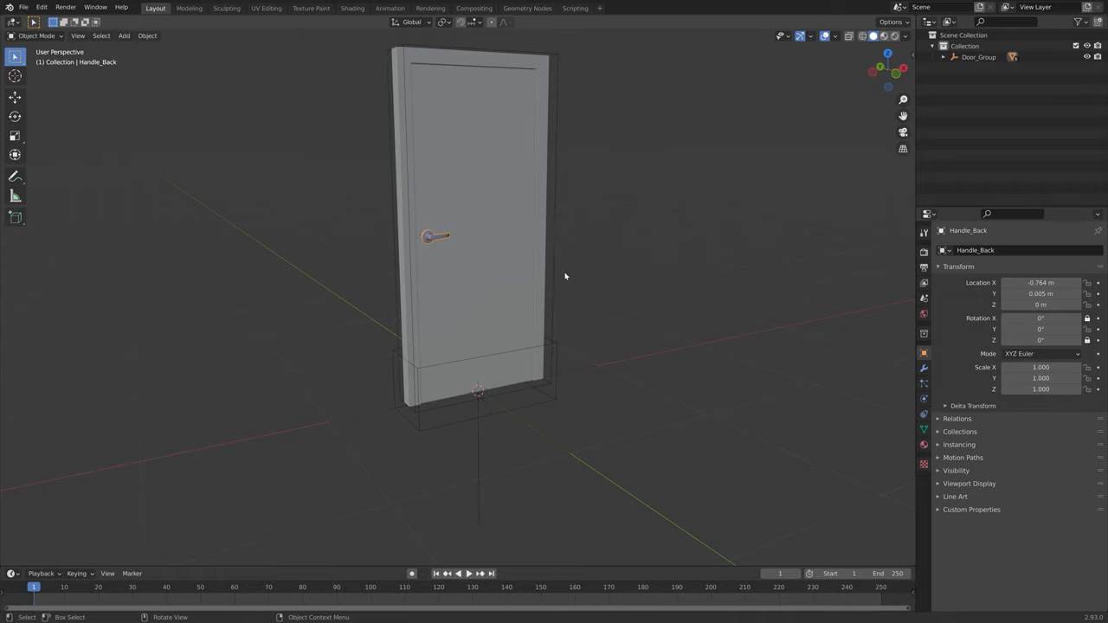
Step: Add a cube-shaped empty at the door's base and scale it to about 0.165
key("shift+a")
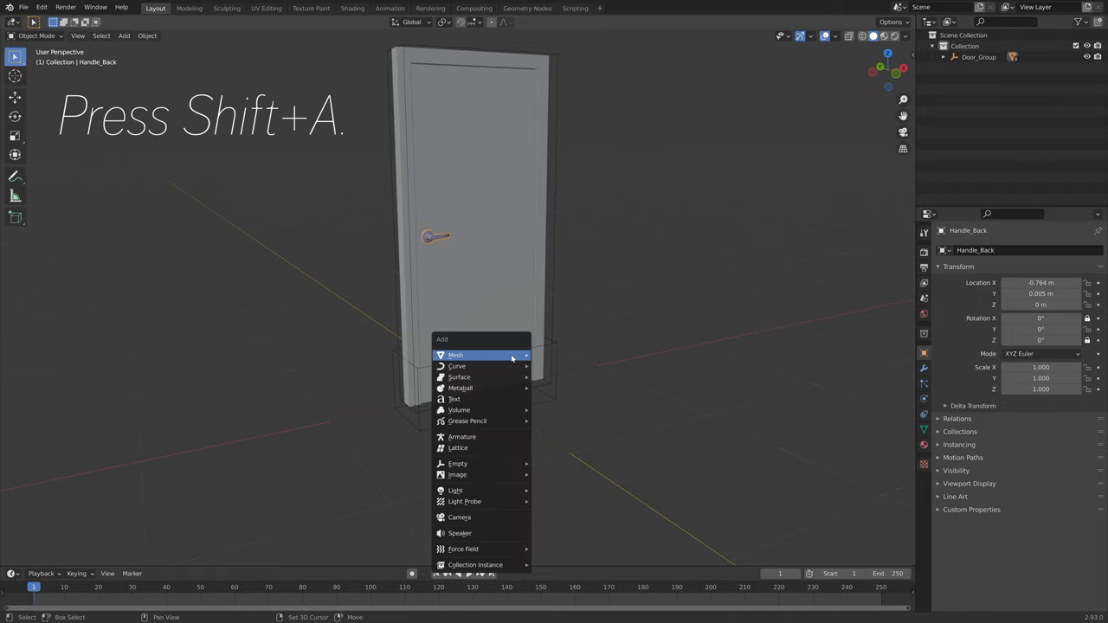
mouse_move(456, 355)
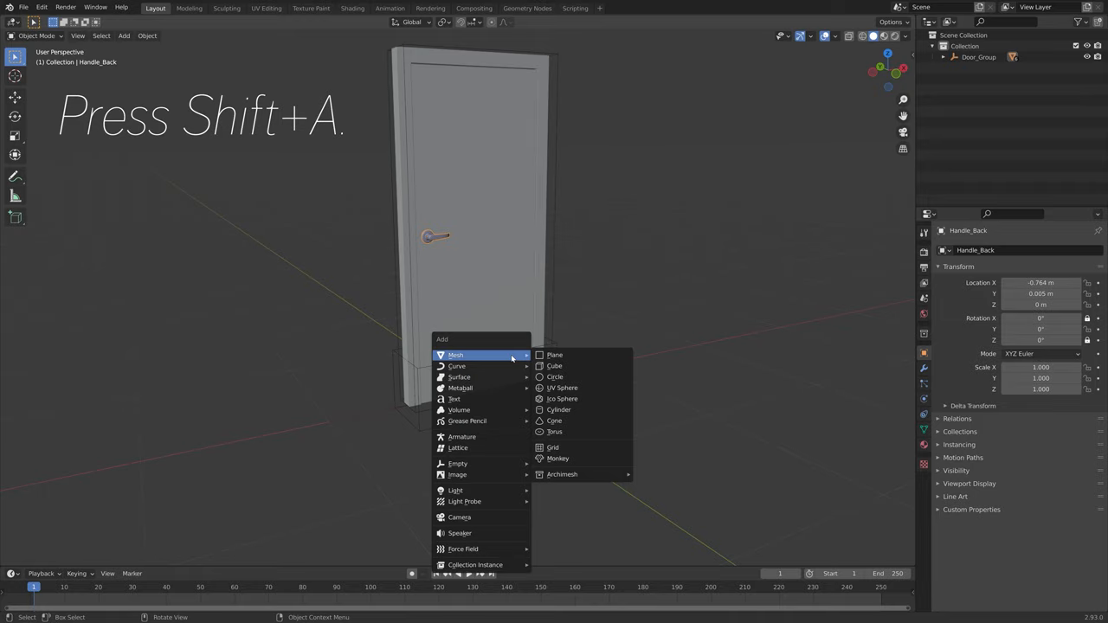
mouse_move(458, 463)
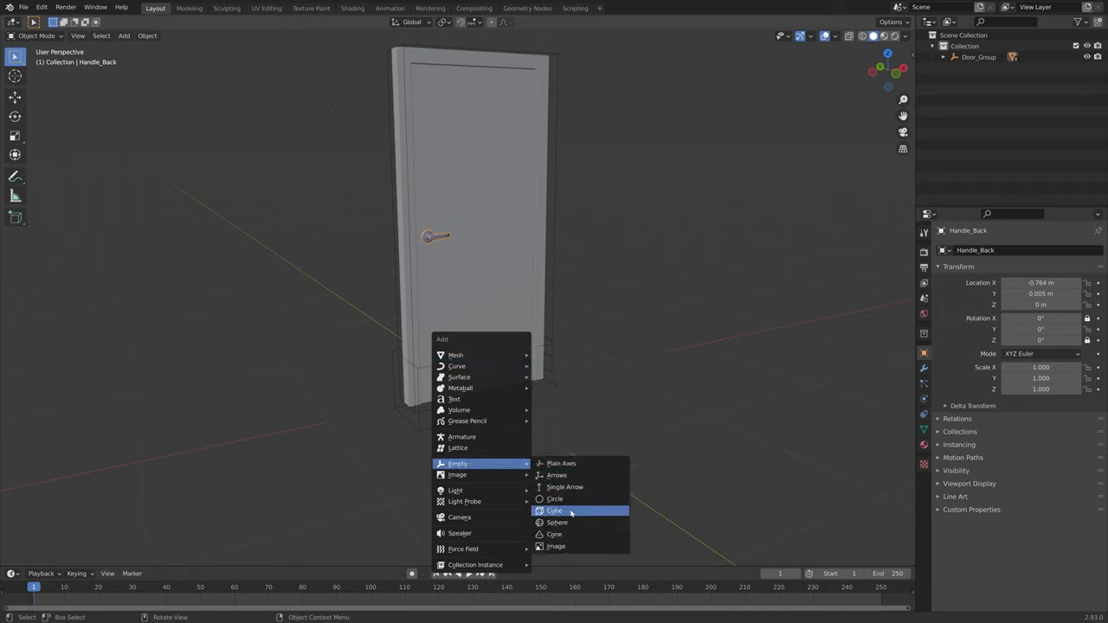
left_click(554, 510)
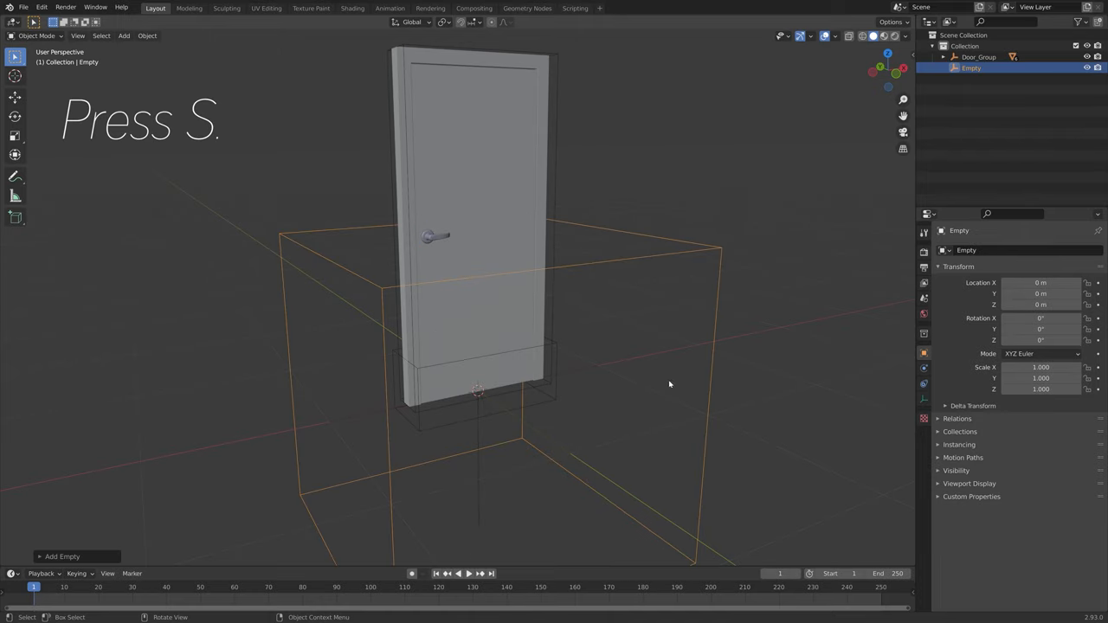
key("s")
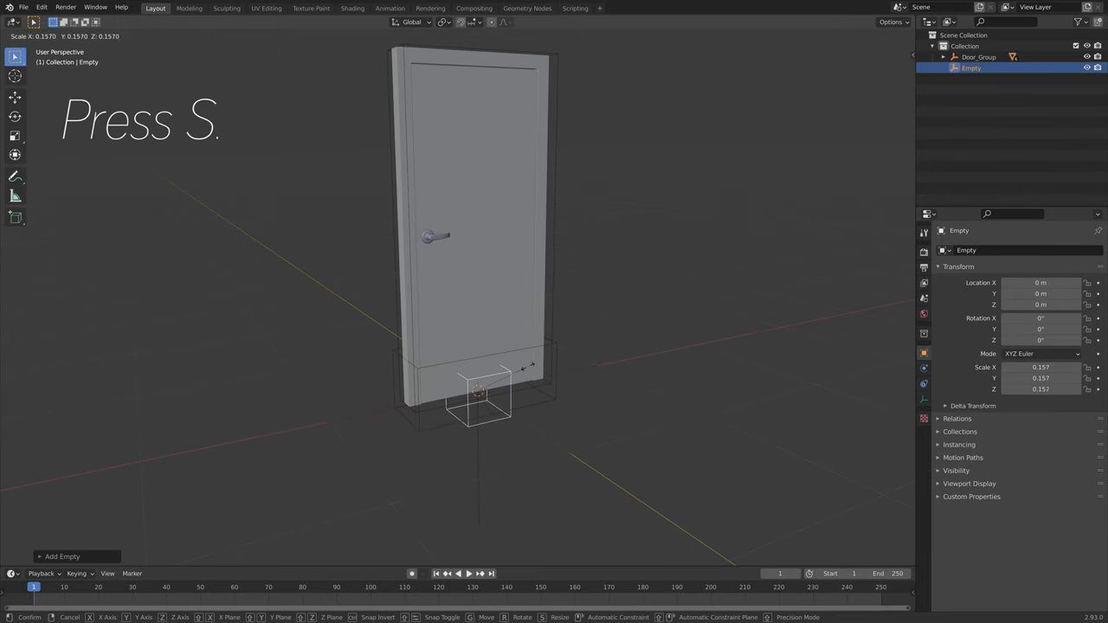
mouse_move(520, 369)
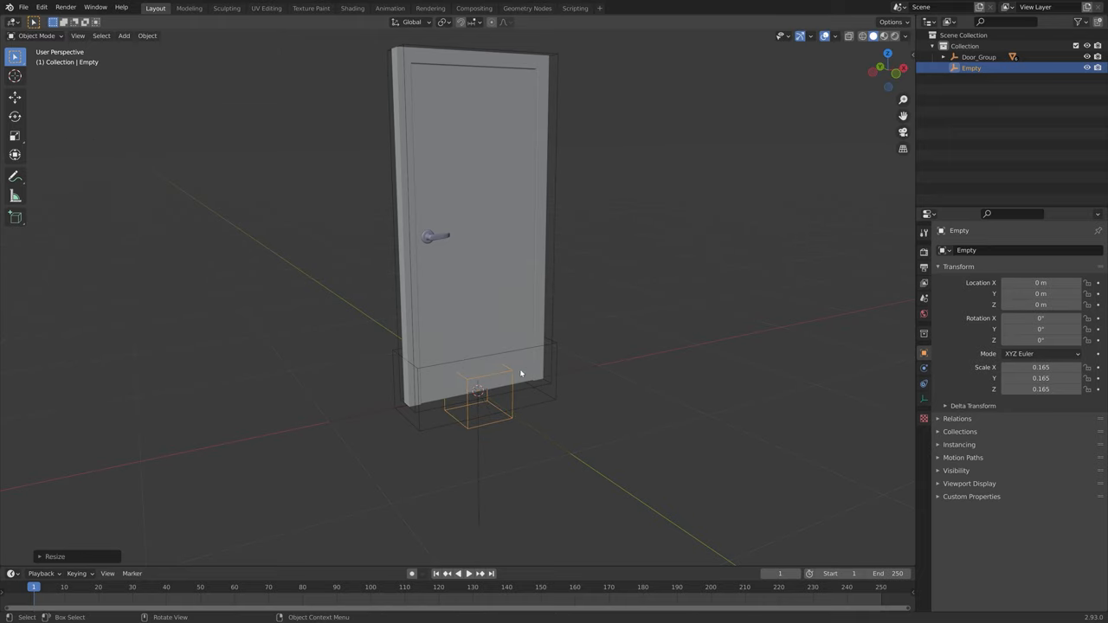
mouse_move(442, 237)
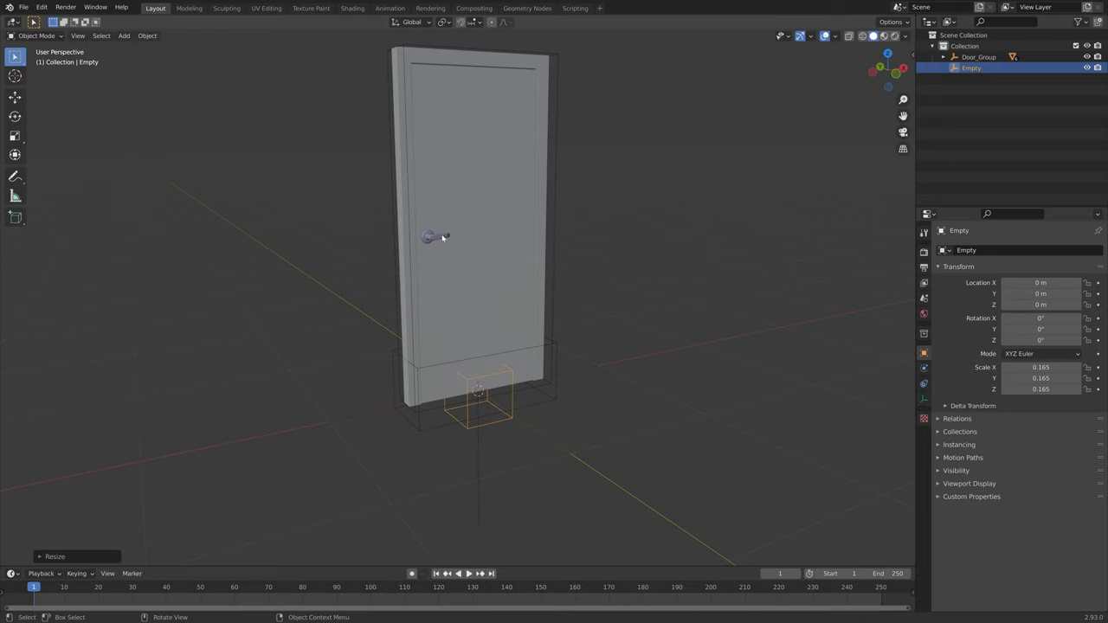
Step: Drive the handle's Y rotation with the Empty's Z location via -var, then lower the Empty to test
key("n")
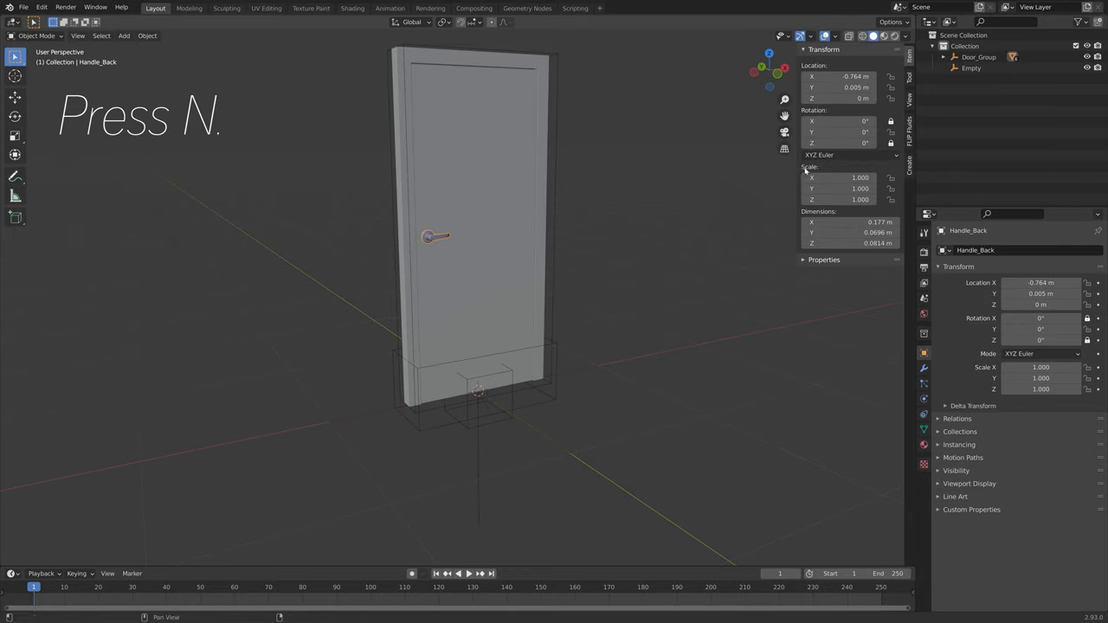
mouse_move(837, 136)
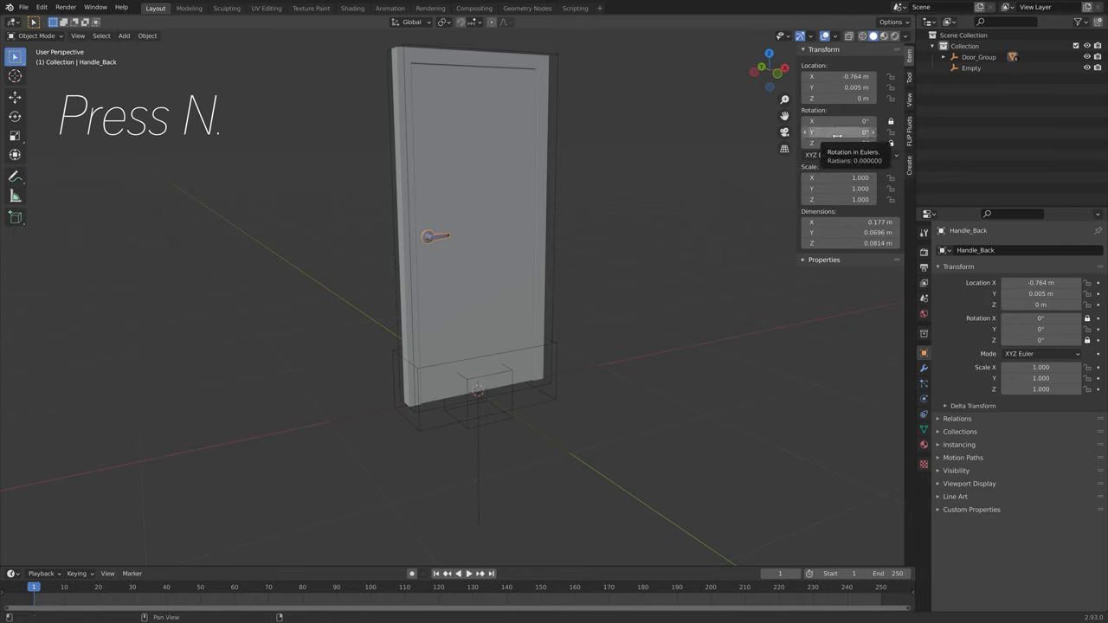
right_click(840, 131)
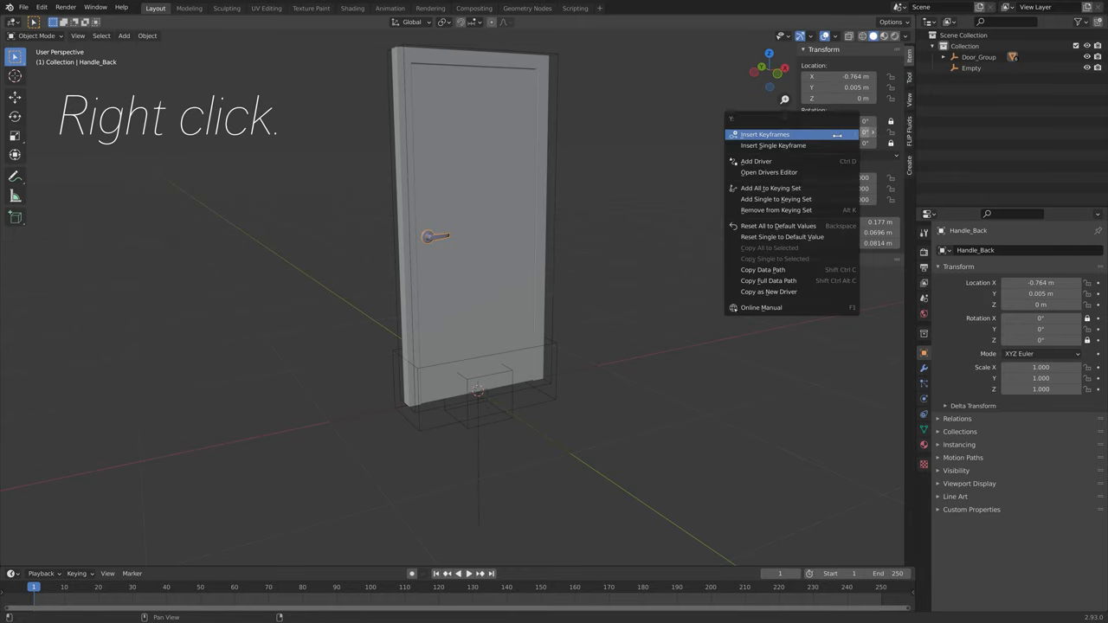
left_click(755, 161)
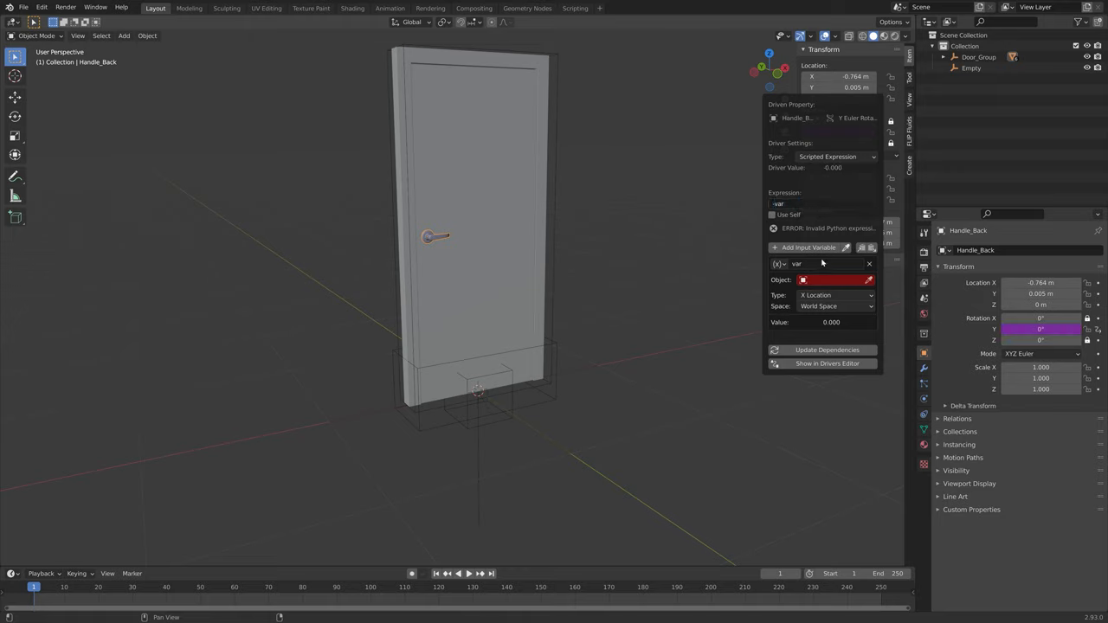
left_click(833, 278)
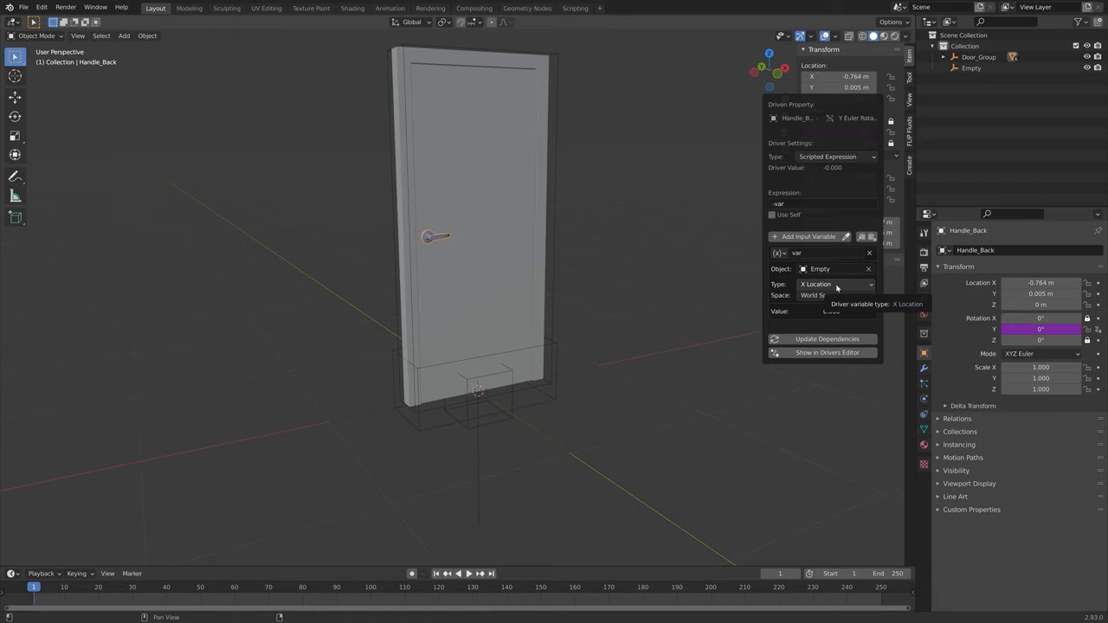
left_click(835, 284)
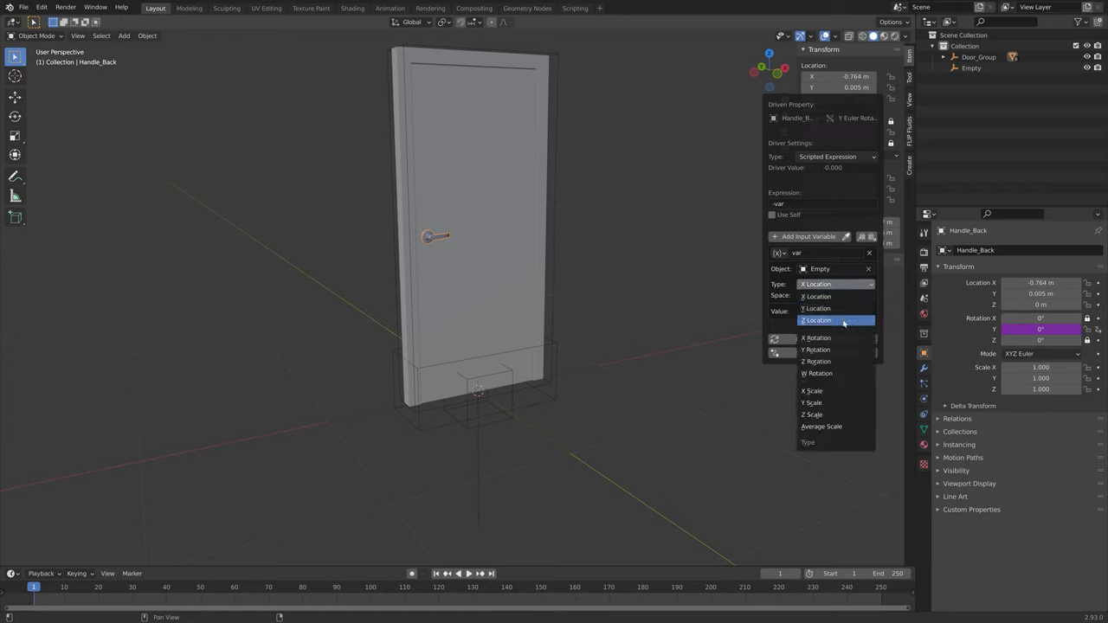
left_click(817, 319)
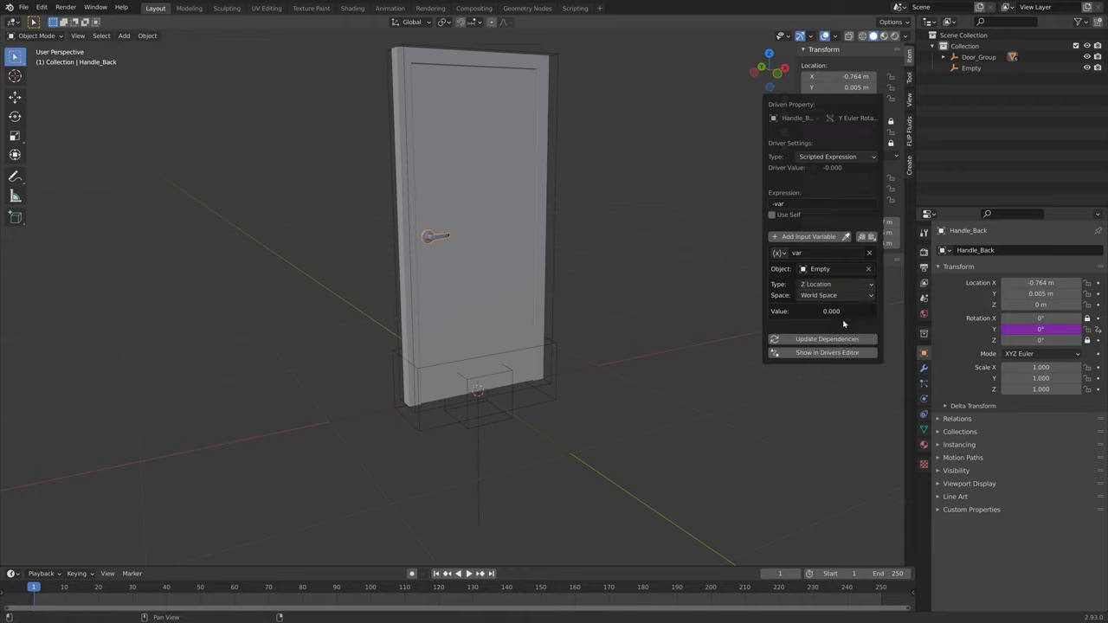
left_click(970, 67)
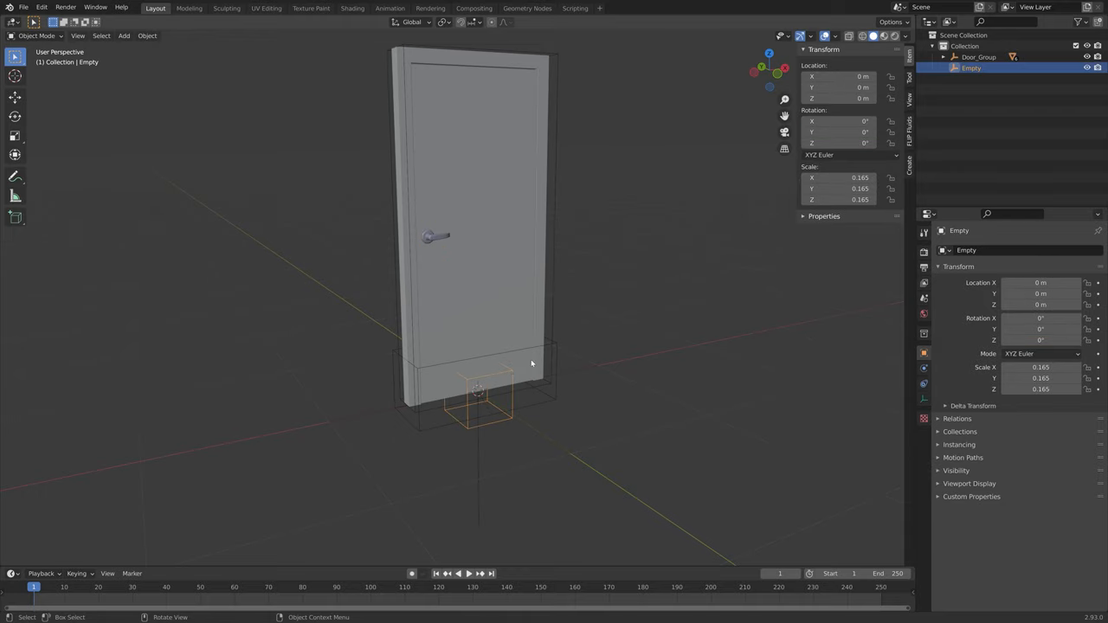
key("g")
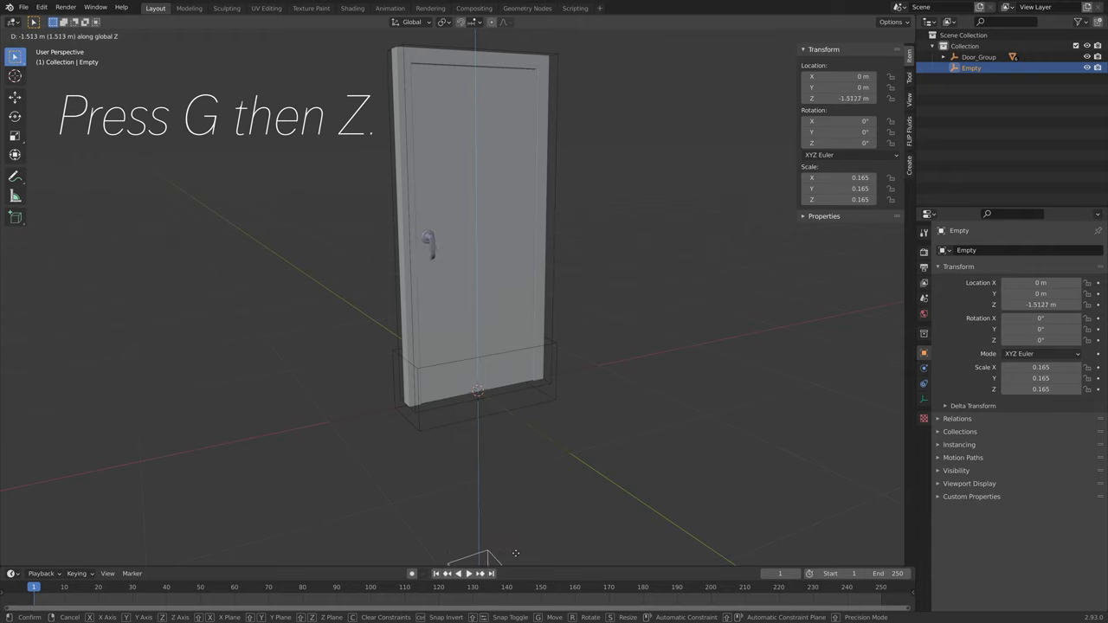
mouse_move(535, 324)
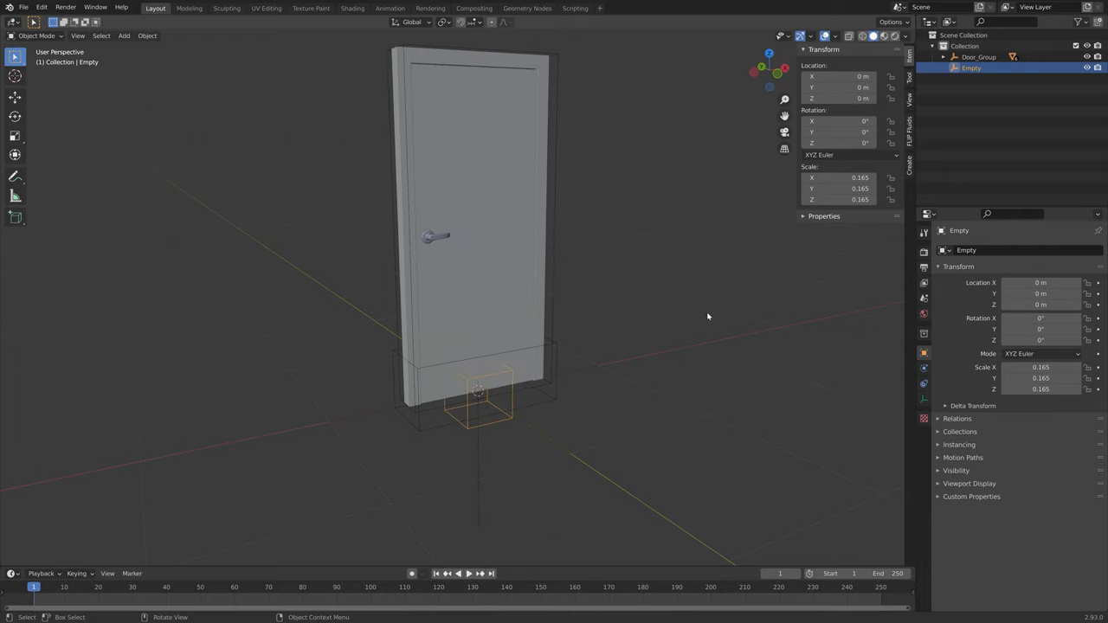
Step: Add a Limit Location constraint to the Empty with Z from -0.5 m to 0 m, then test it
left_click(923, 383)
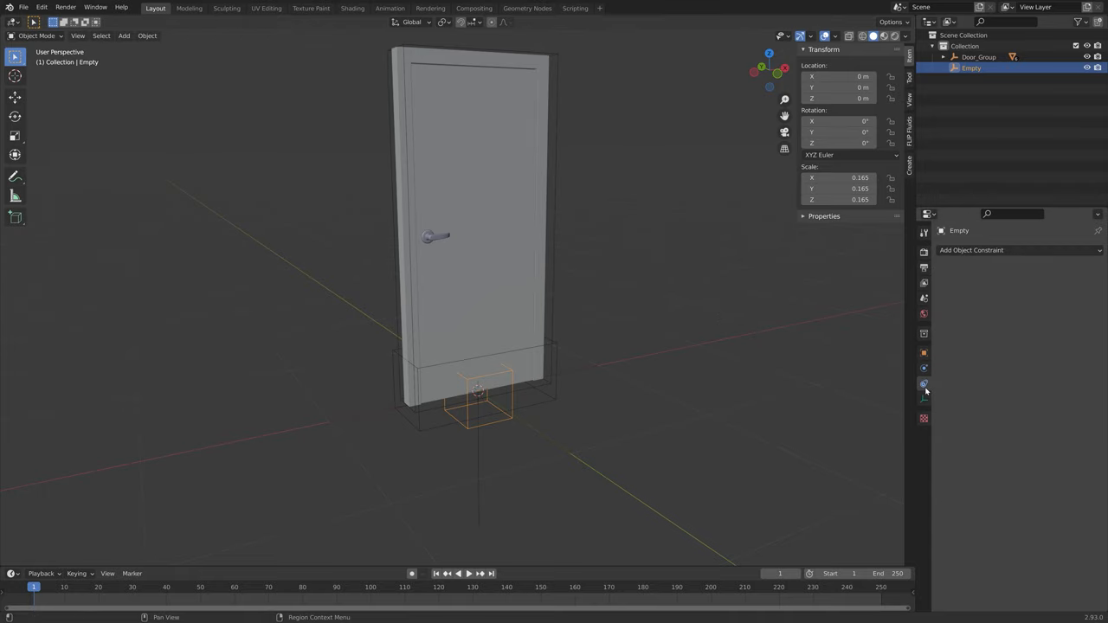
left_click(1016, 250)
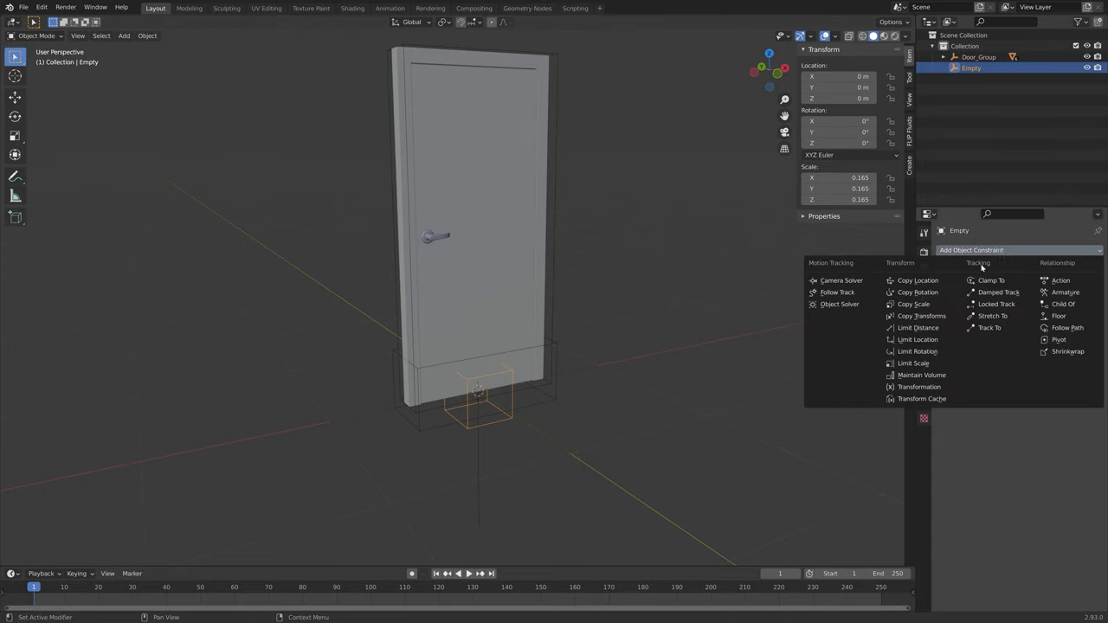
left_click(917, 339)
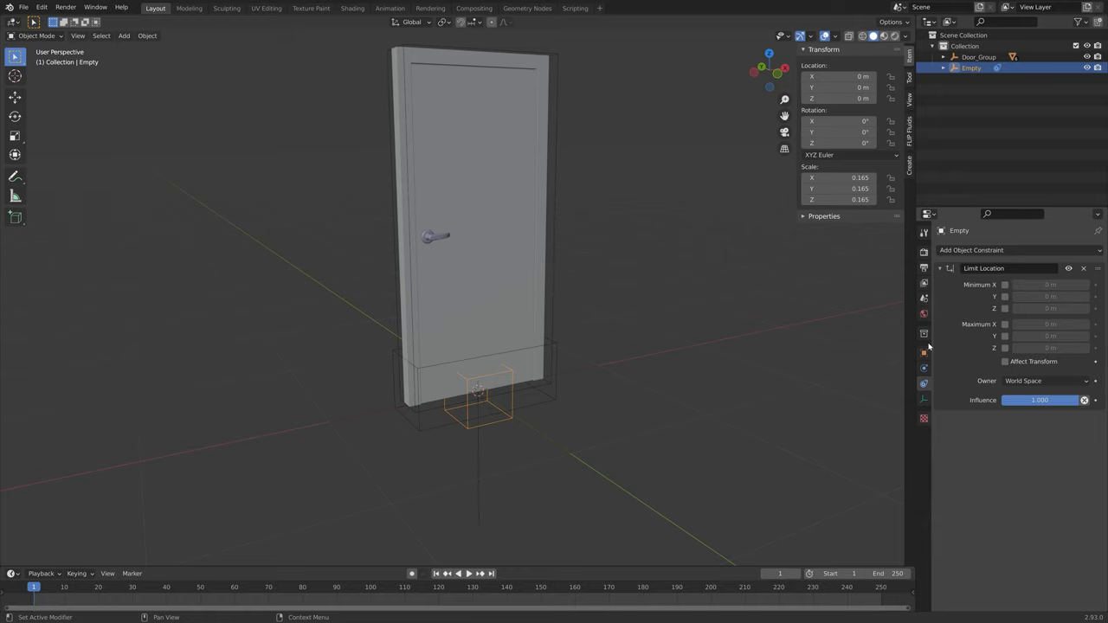
mouse_move(975, 336)
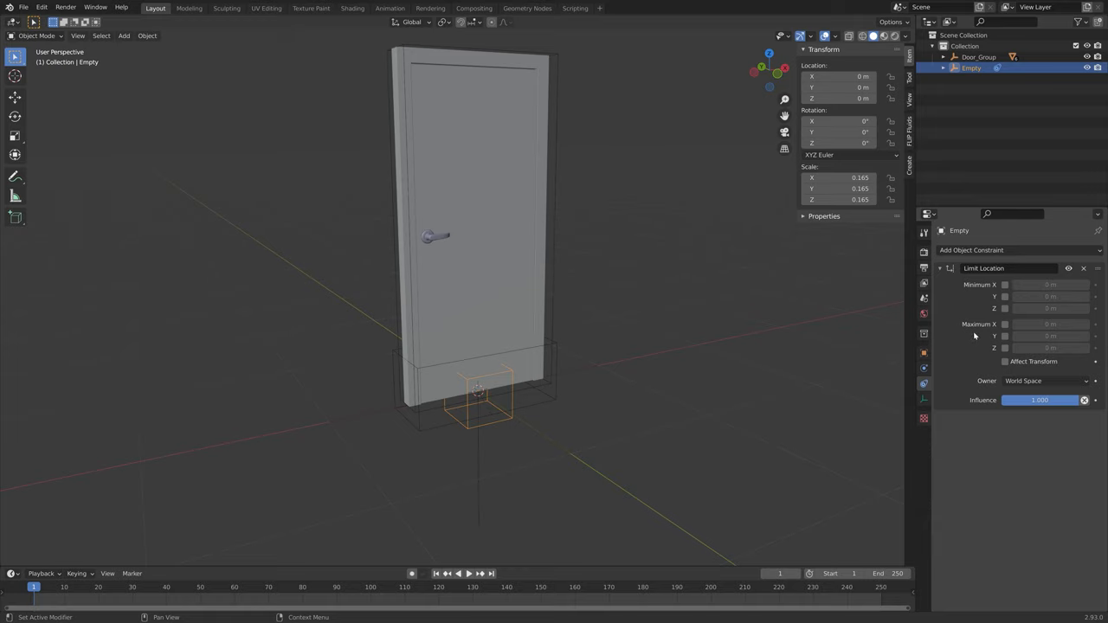
mouse_move(1005, 348)
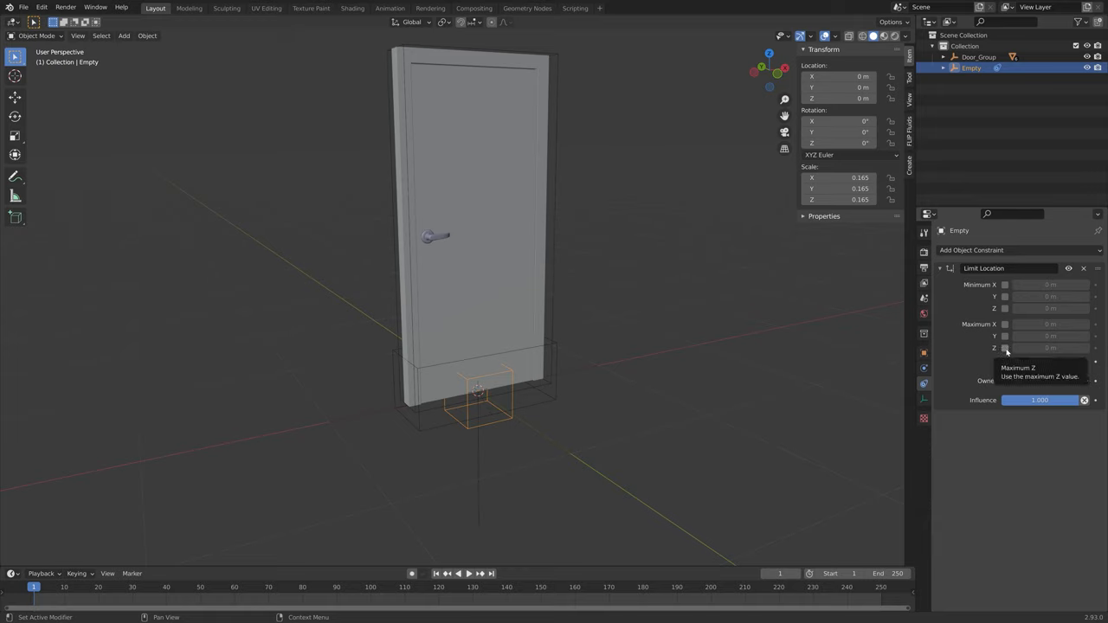
left_click(1004, 347)
type("-0.5")
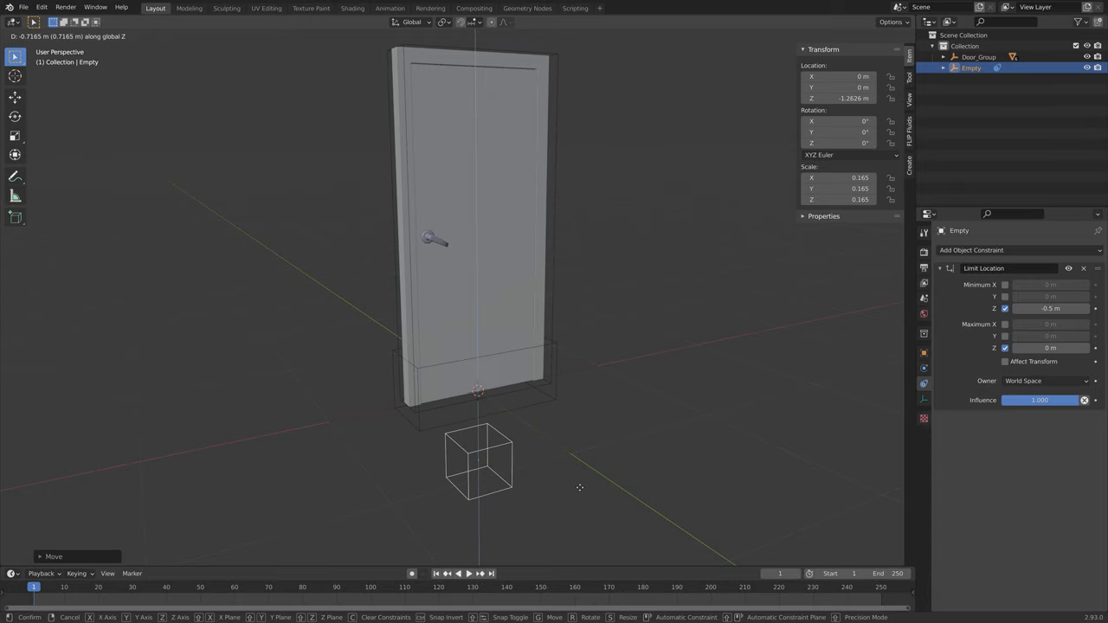
left_click_drag(580, 487, 585, 239)
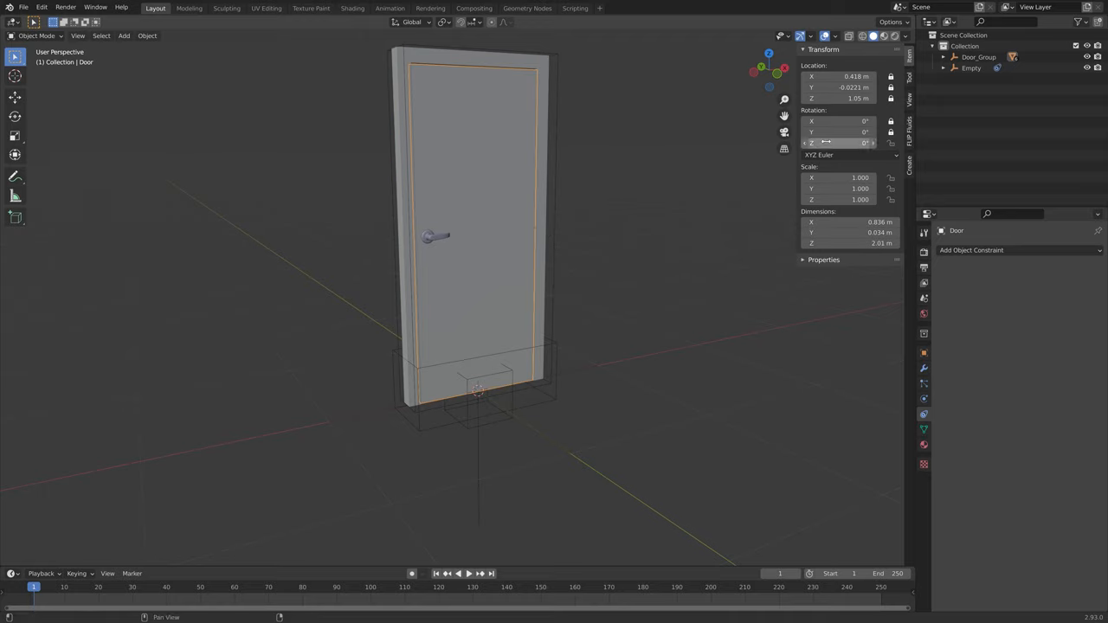
Step: Add a -var driver to the door's Z rotation reading the Empty's Y location
right_click(839, 142)
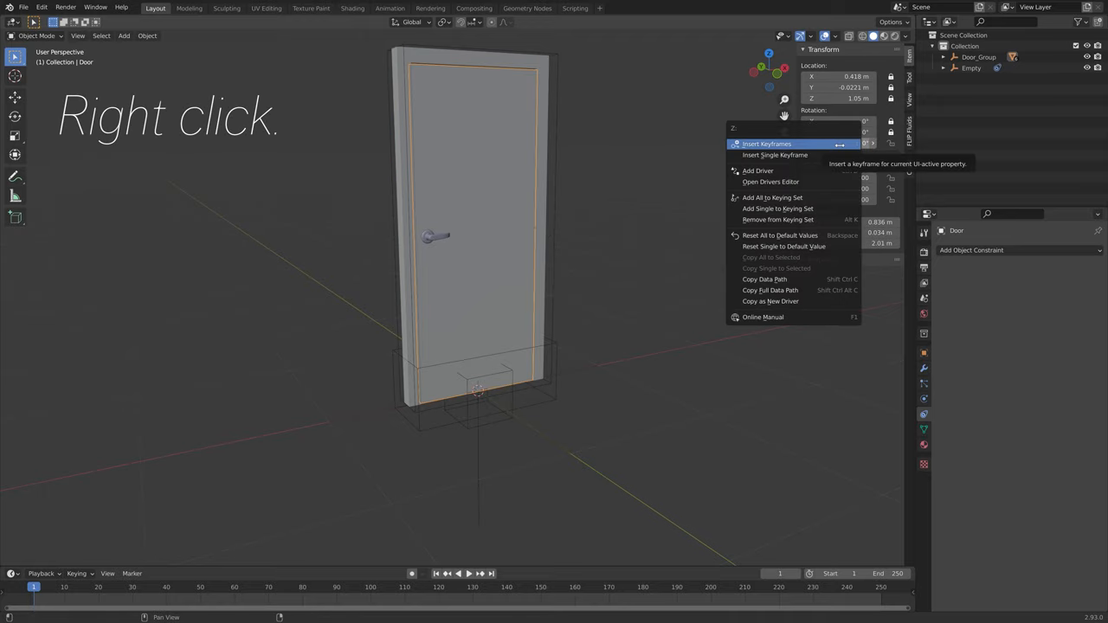
left_click(757, 170)
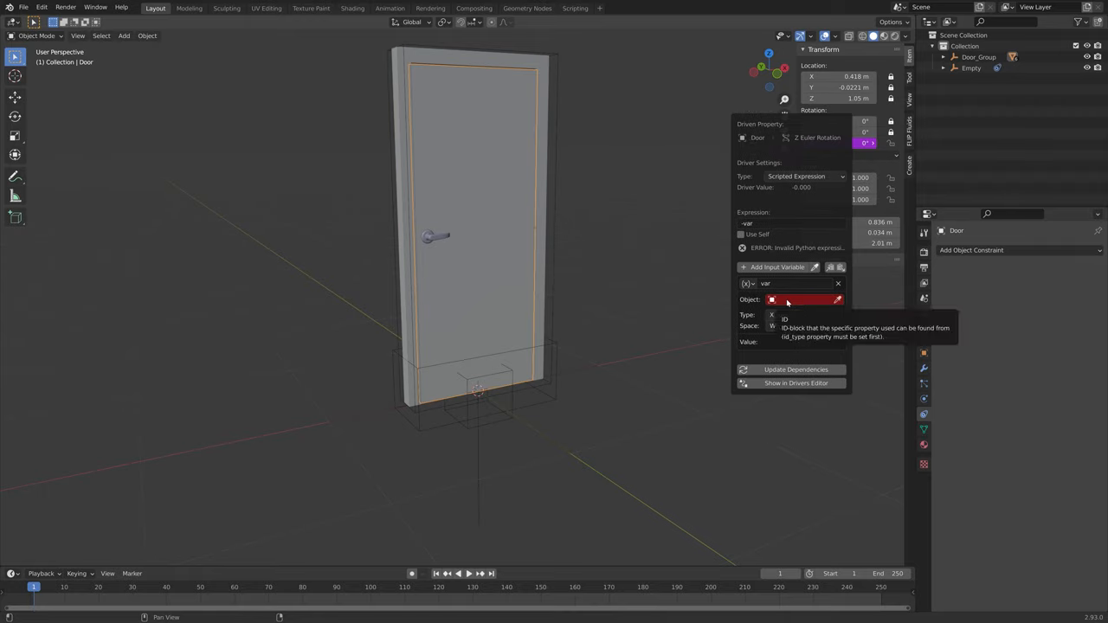
left_click(803, 299)
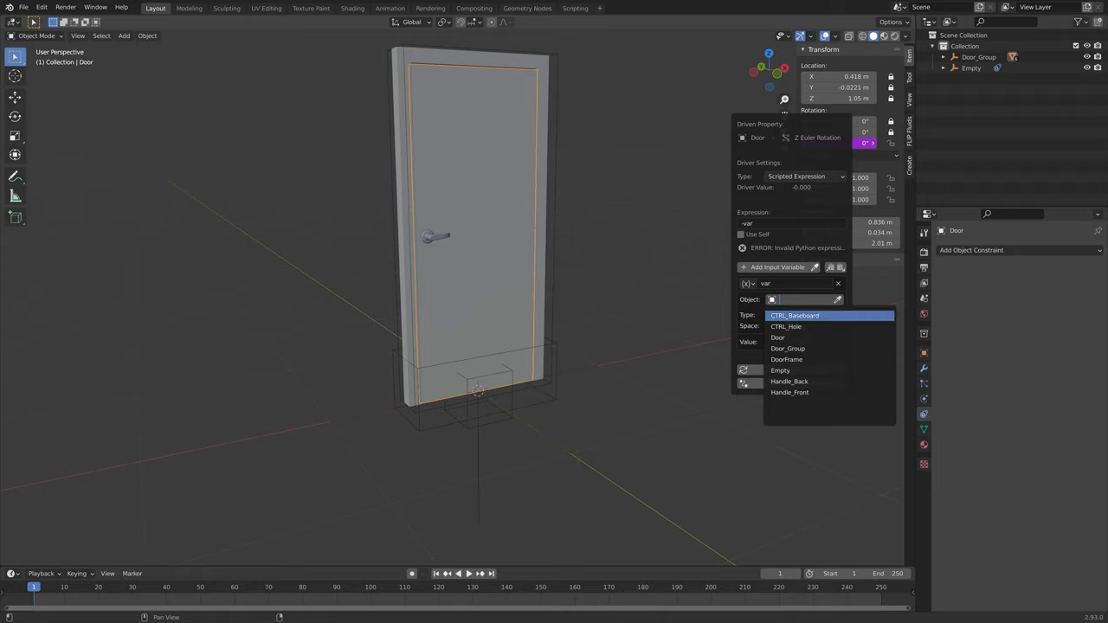
left_click(780, 369)
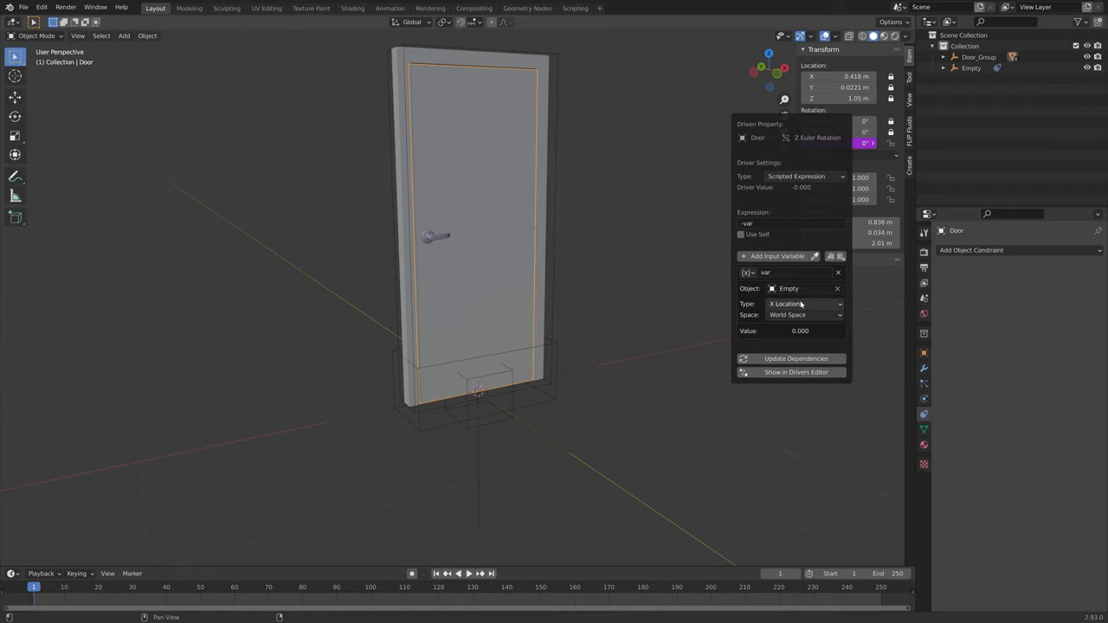
left_click(803, 303)
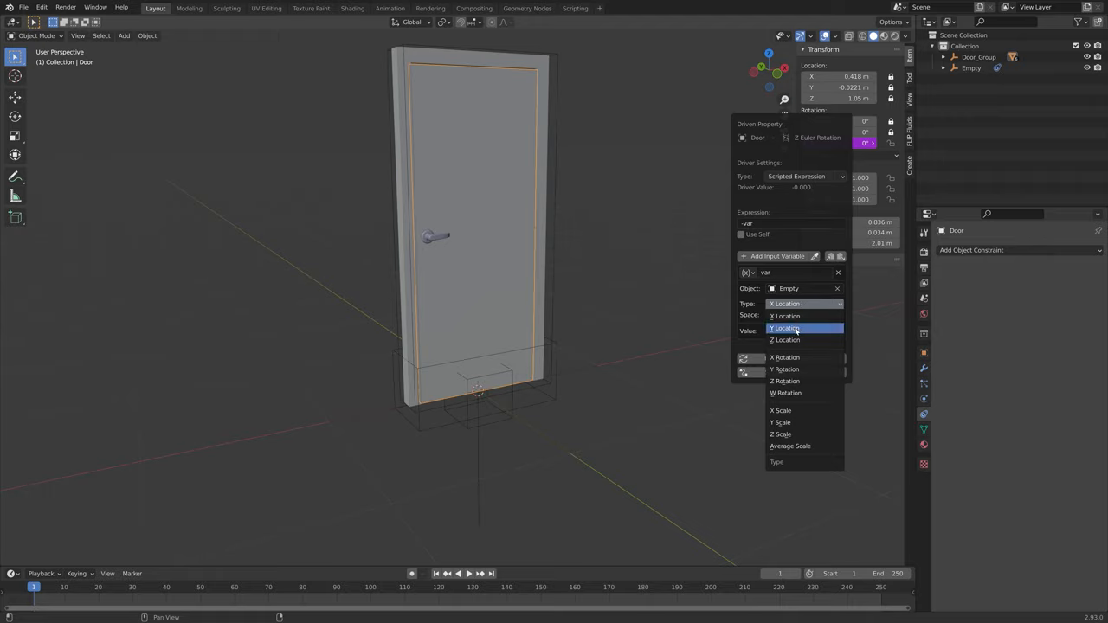
left_click(784, 327)
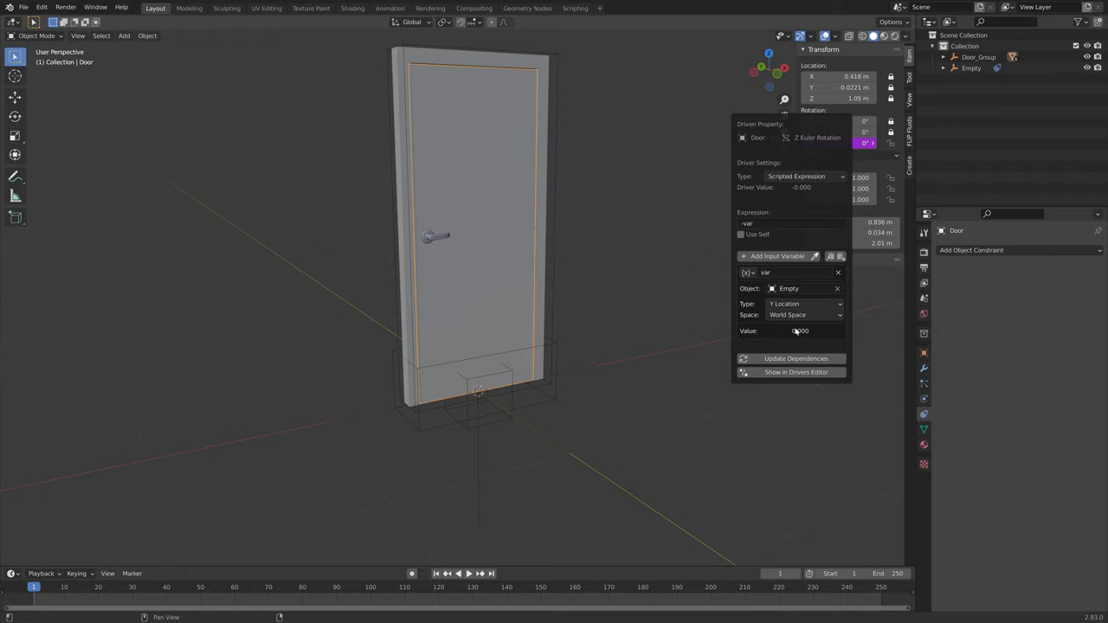
left_click(649, 301)
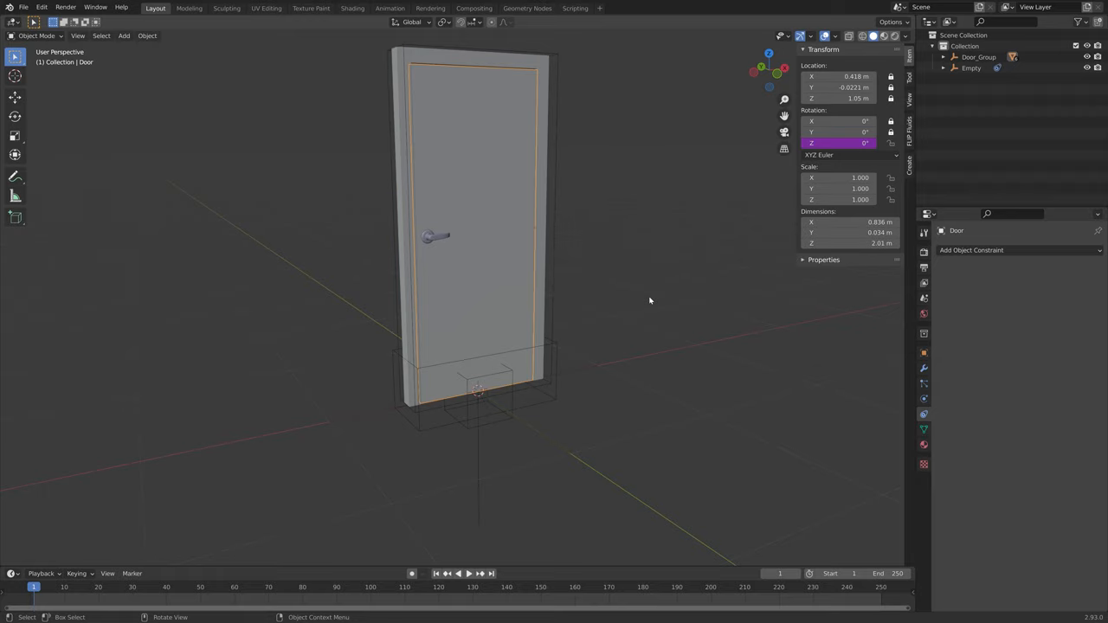
mouse_move(500, 376)
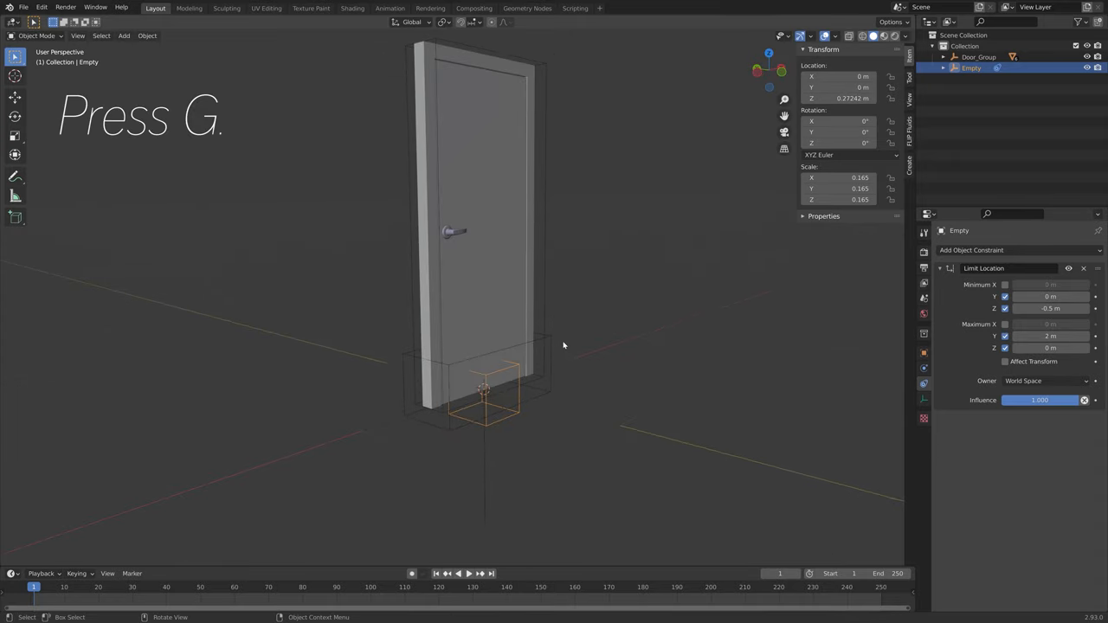
Step: Move the Empty to test its new 0 m to 2 m Y limits
key("g")
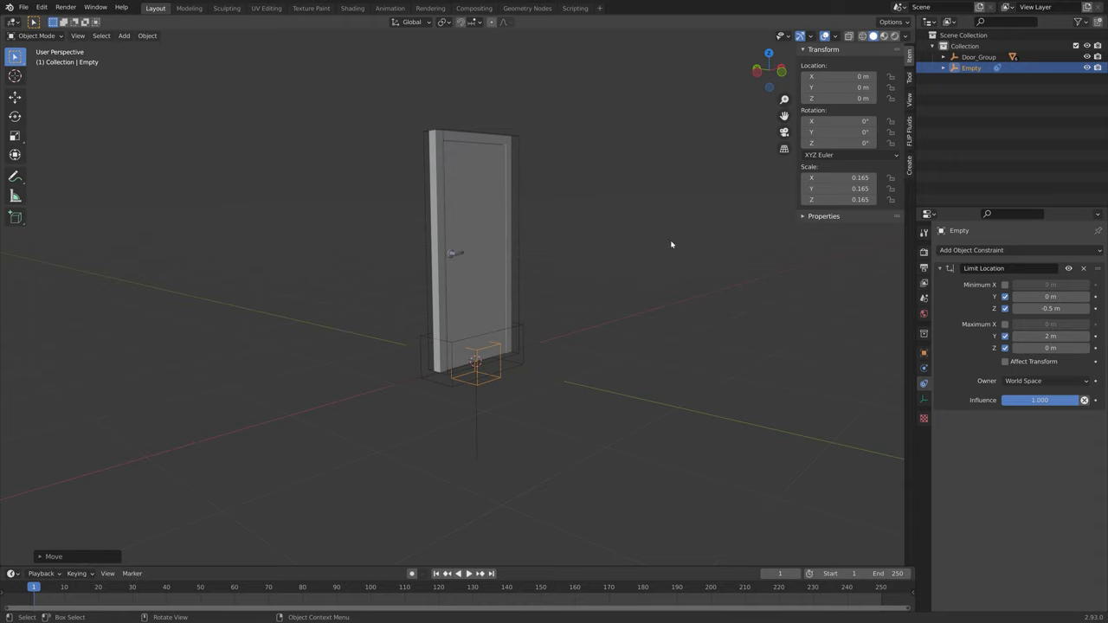
mouse_move(839, 86)
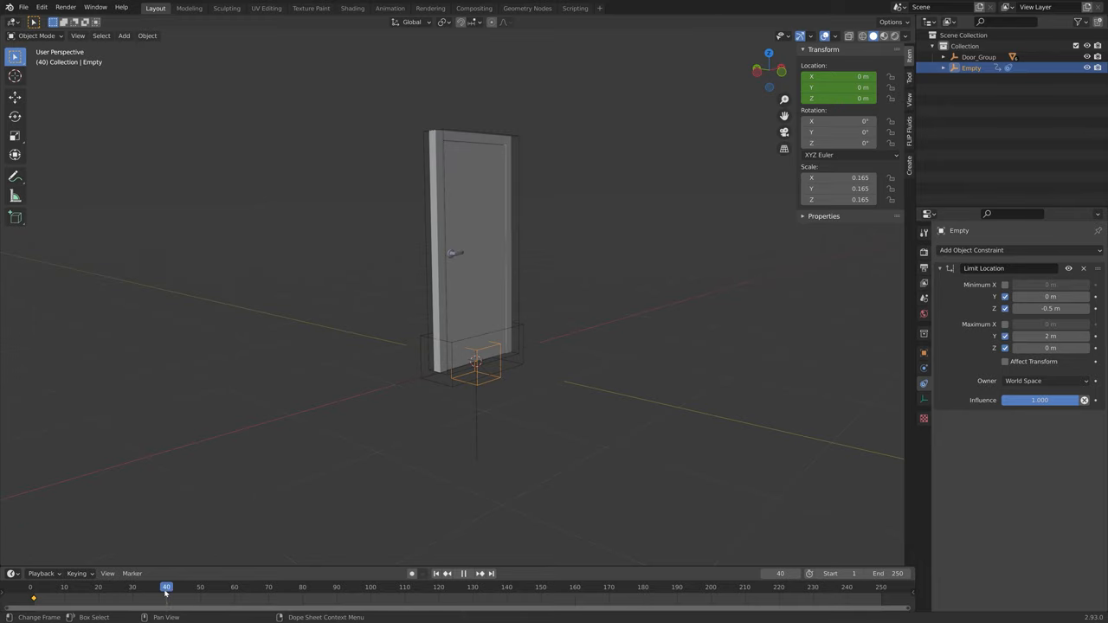
Step: Keyframe the Empty lowered at frame 40 and slid along Y at frame 90, then scrub
key("g")
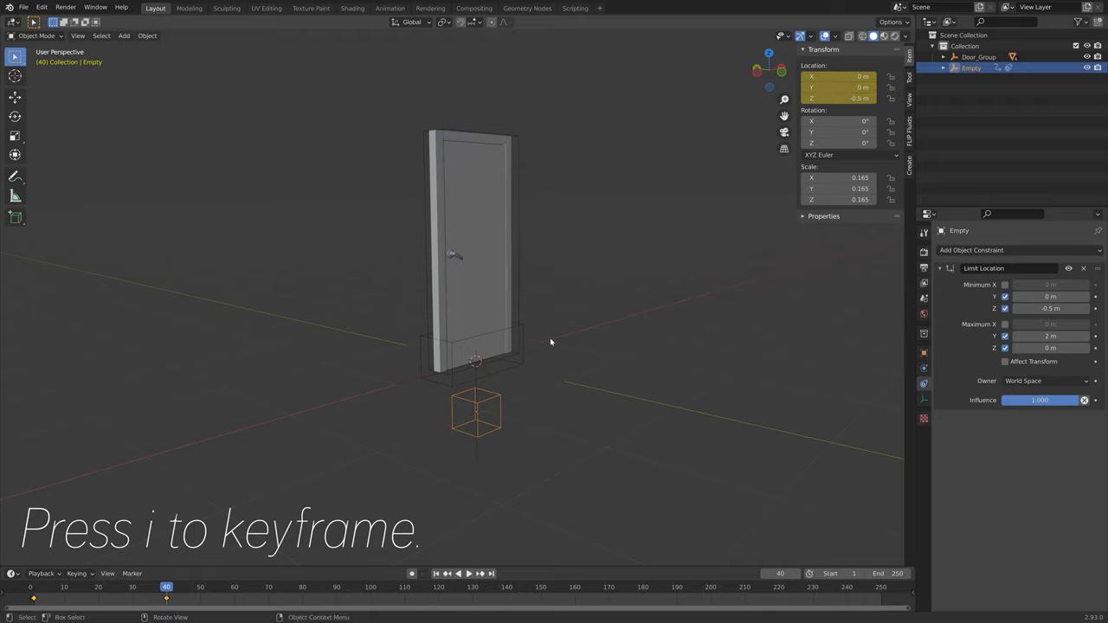
mouse_move(542, 351)
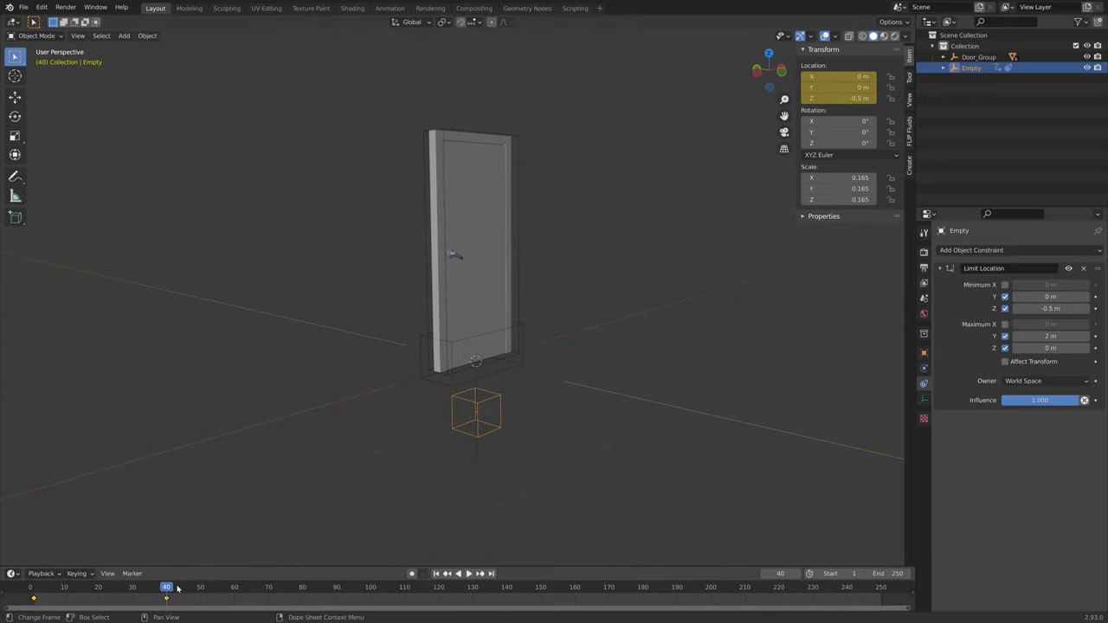
left_click(302, 586)
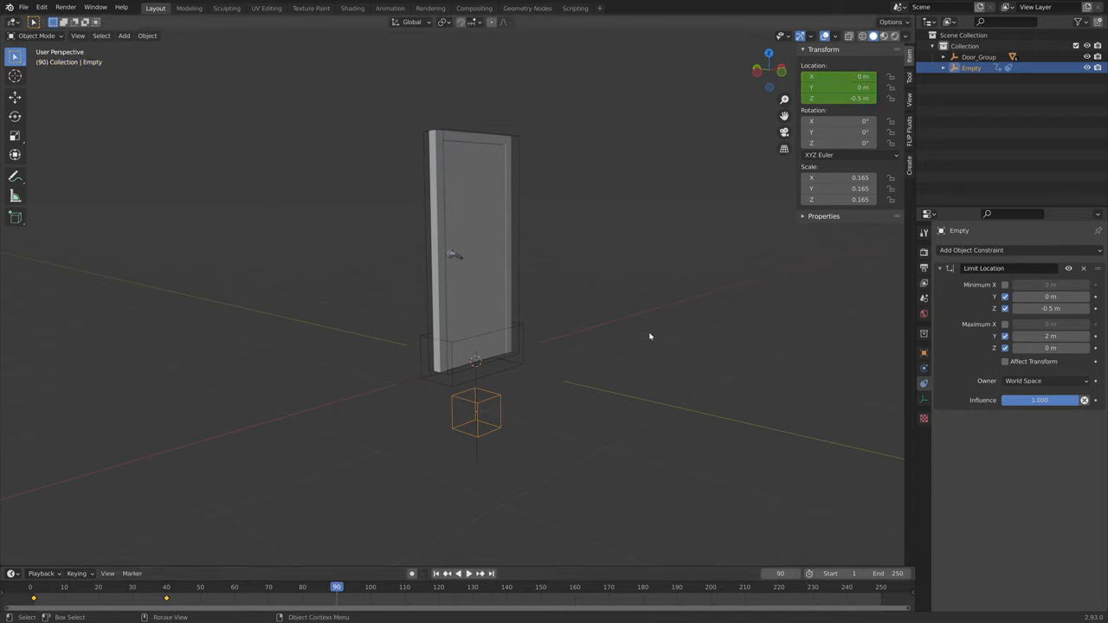
key("g")
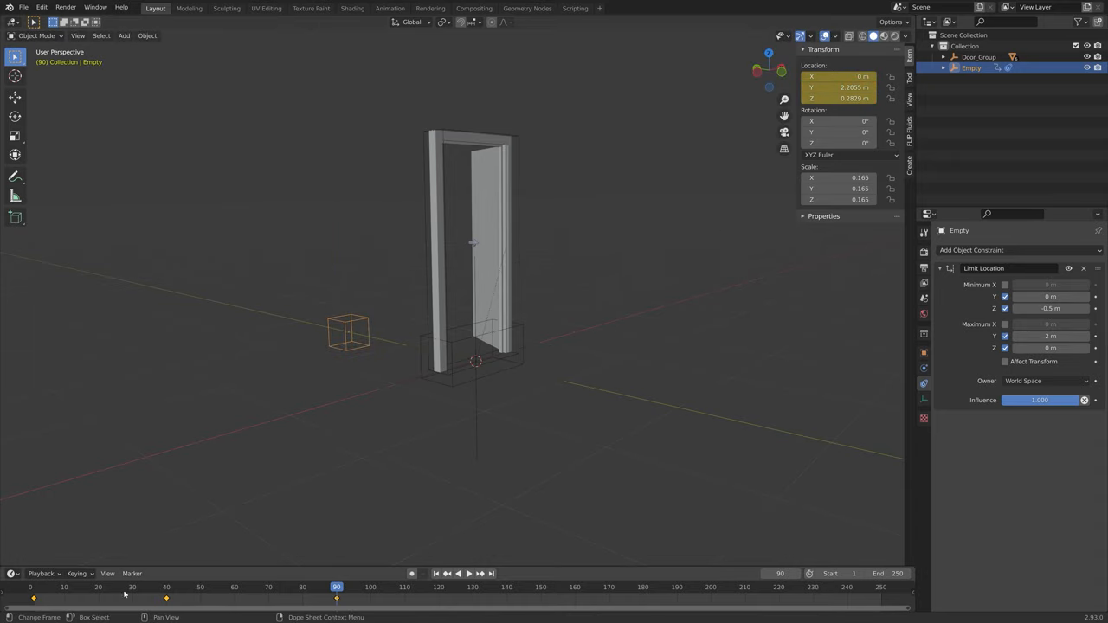
left_click(445, 573)
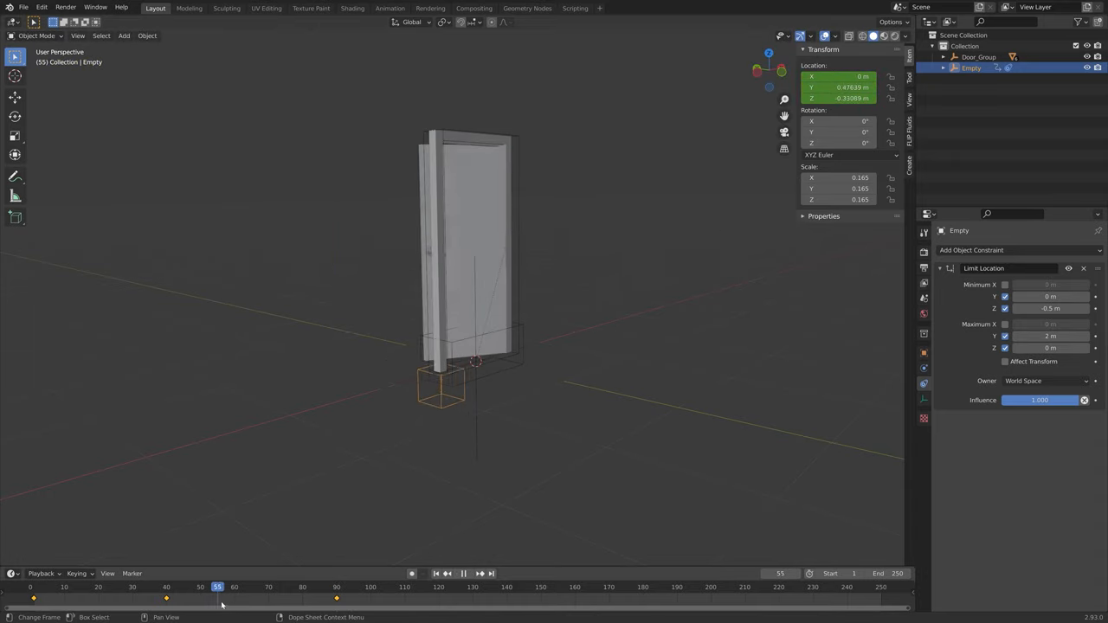
left_click(322, 586)
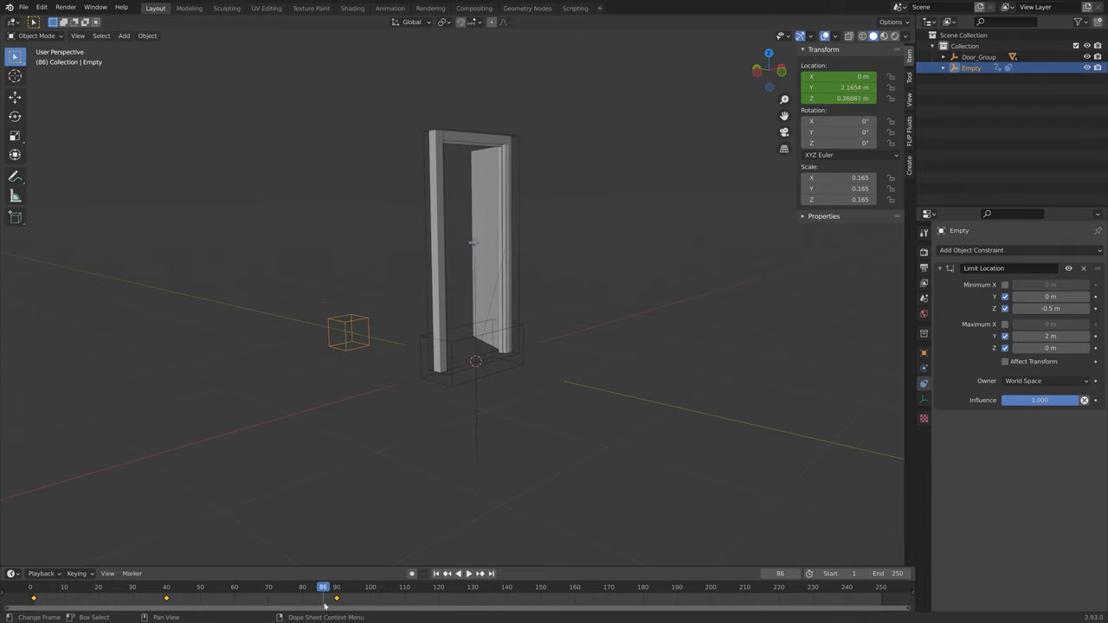